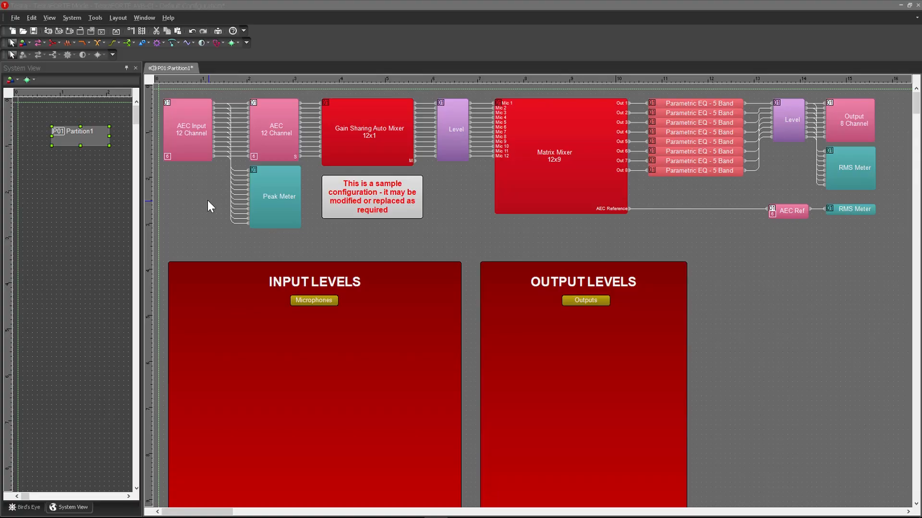
Add a new Video (10 Gbps) partition, P02 Partition2, from the System menu.
click(71, 17)
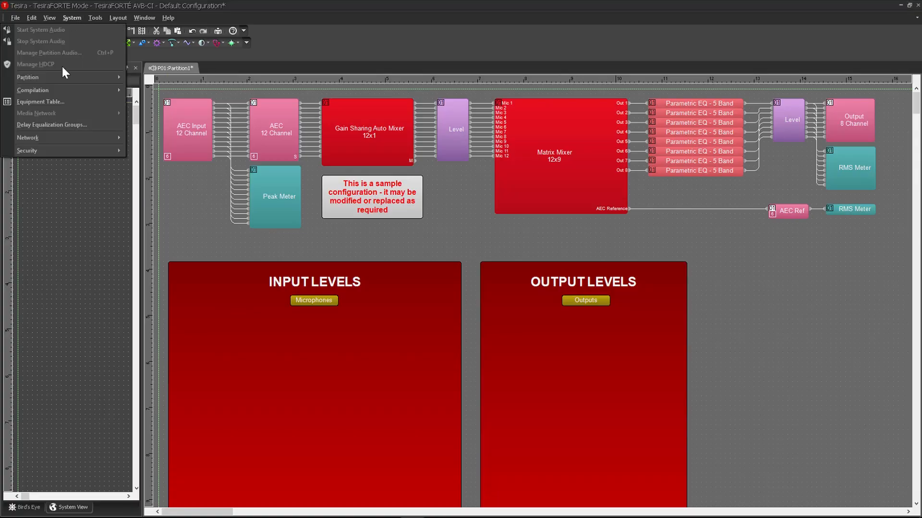
click(72, 18)
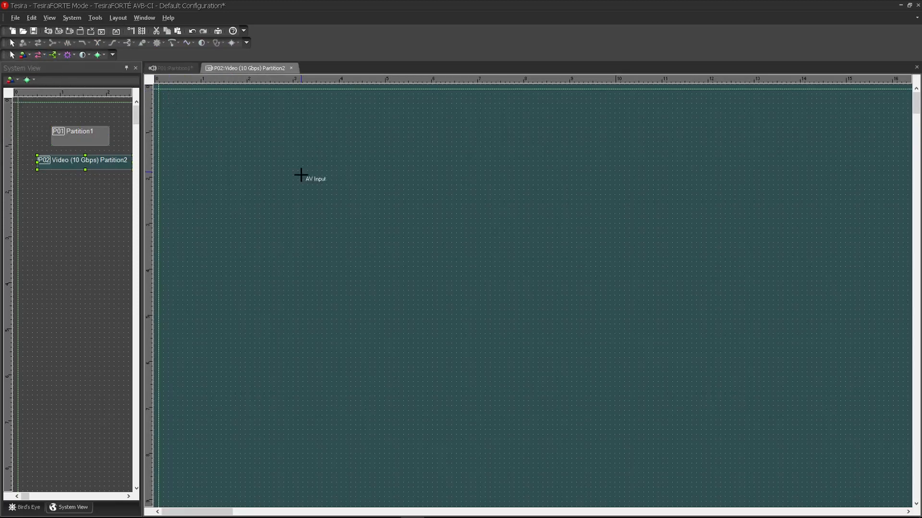
Place an AV Input block, confirm its initialization, and review its settings.
click(300, 175)
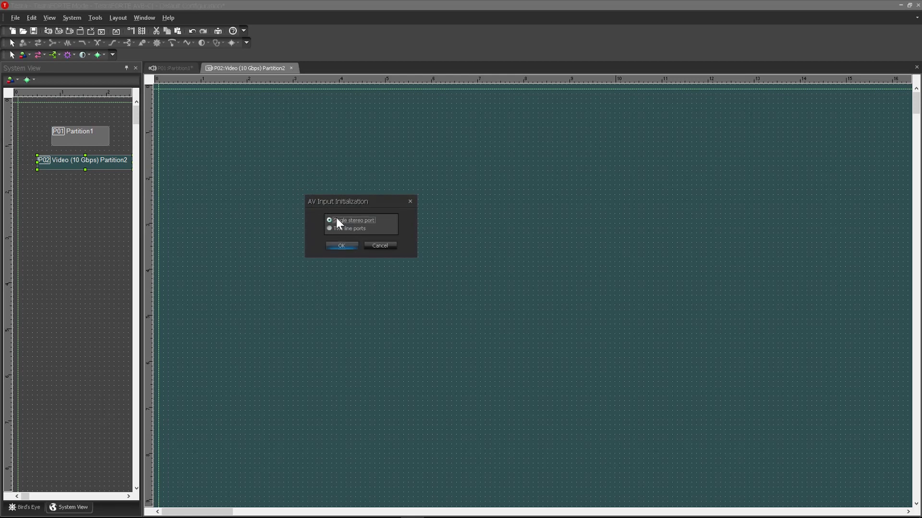
click(342, 246)
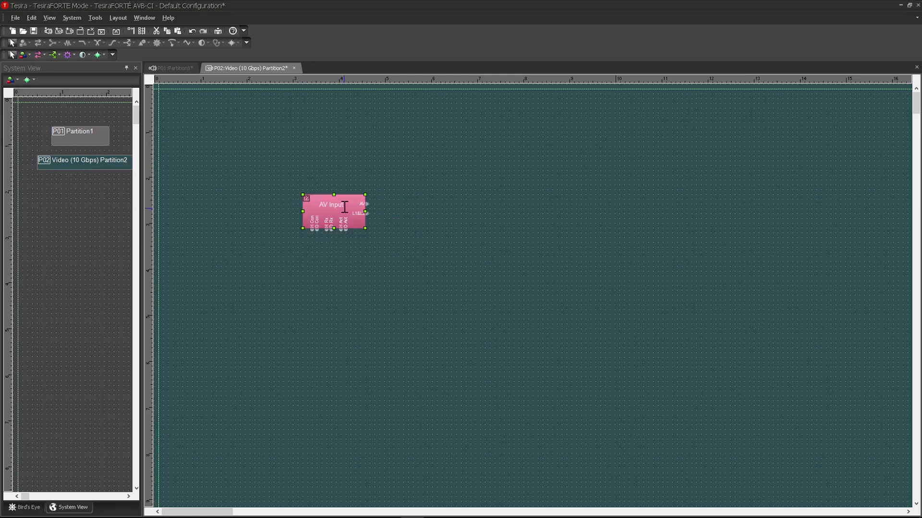
double_click(333, 211)
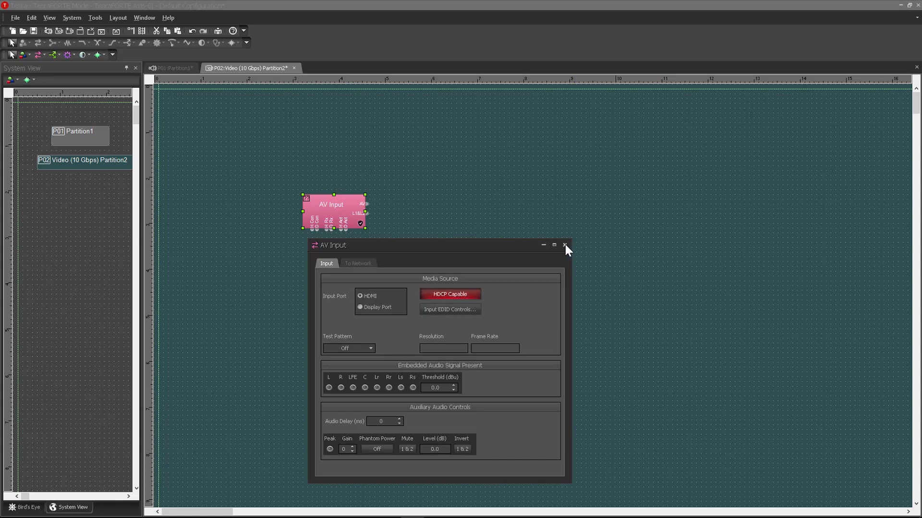
click(566, 245)
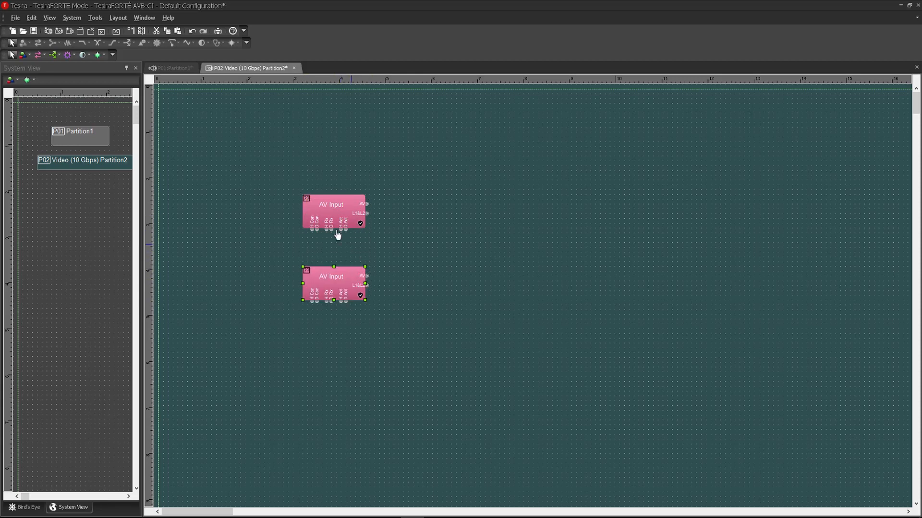
Place an AV Output with a single stereo audio port and check its Output settings.
click(37, 56)
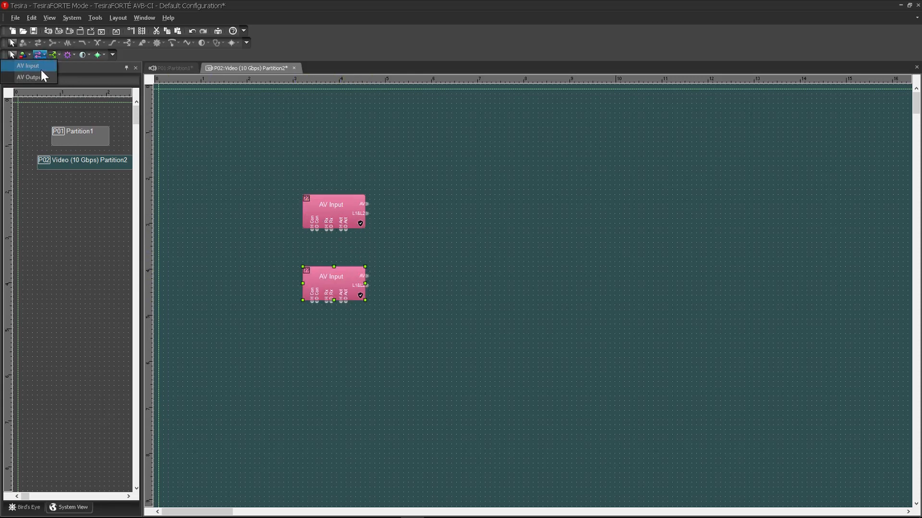
click(28, 76)
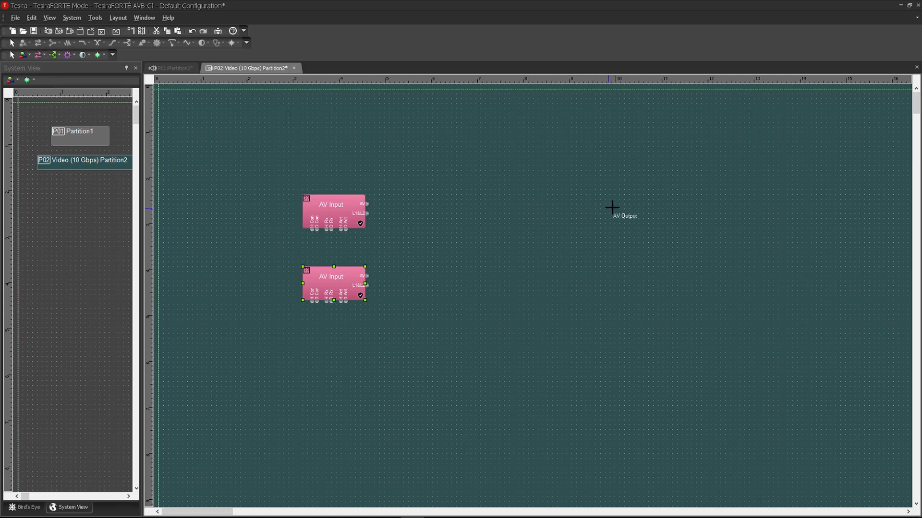
click(611, 209)
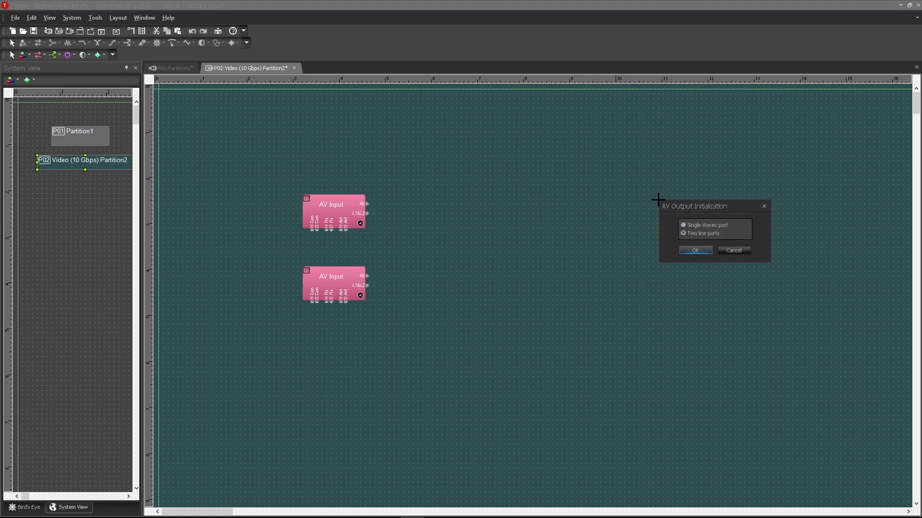
click(683, 224)
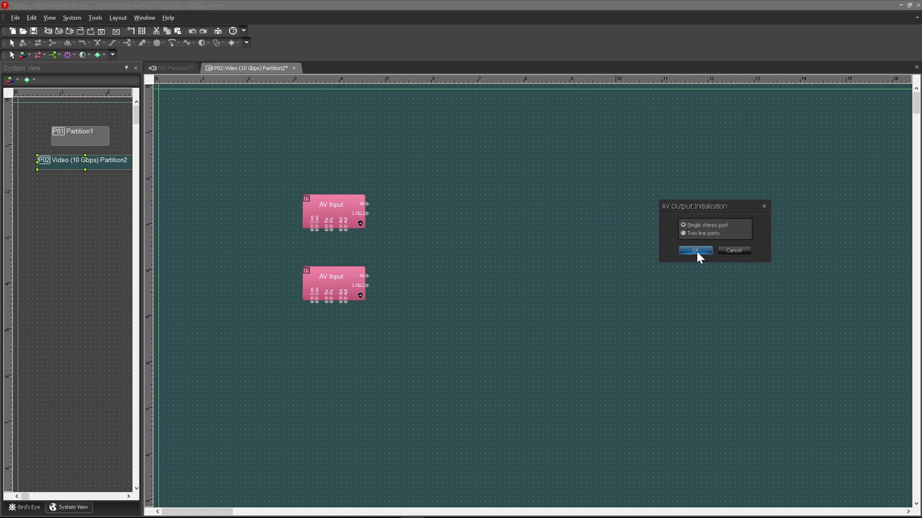
click(695, 250)
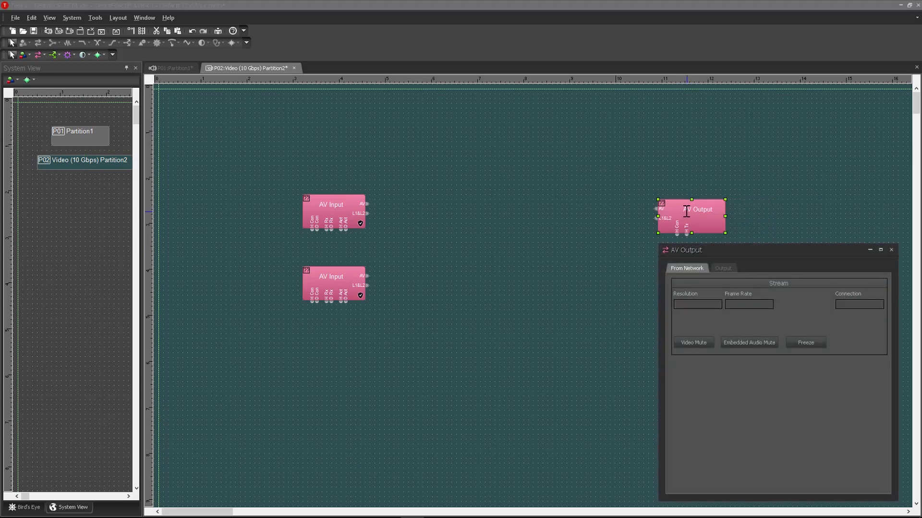
click(723, 268)
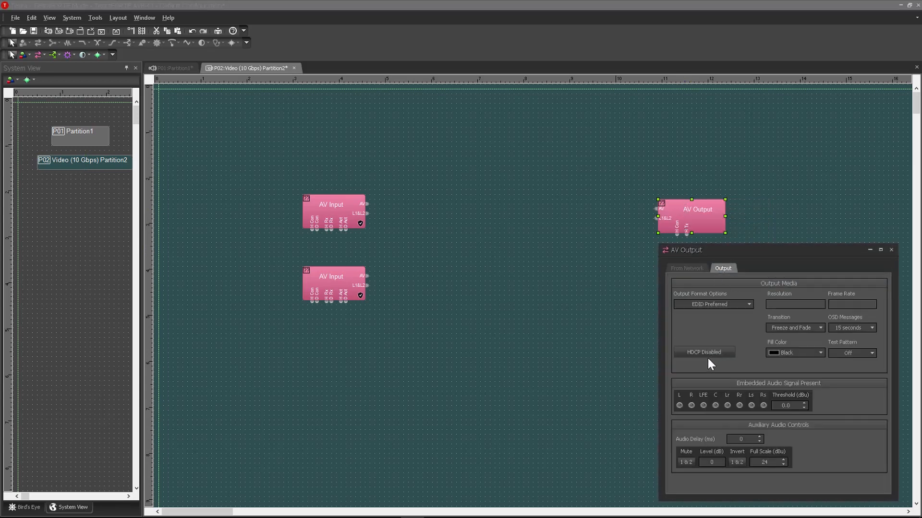
click(703, 352)
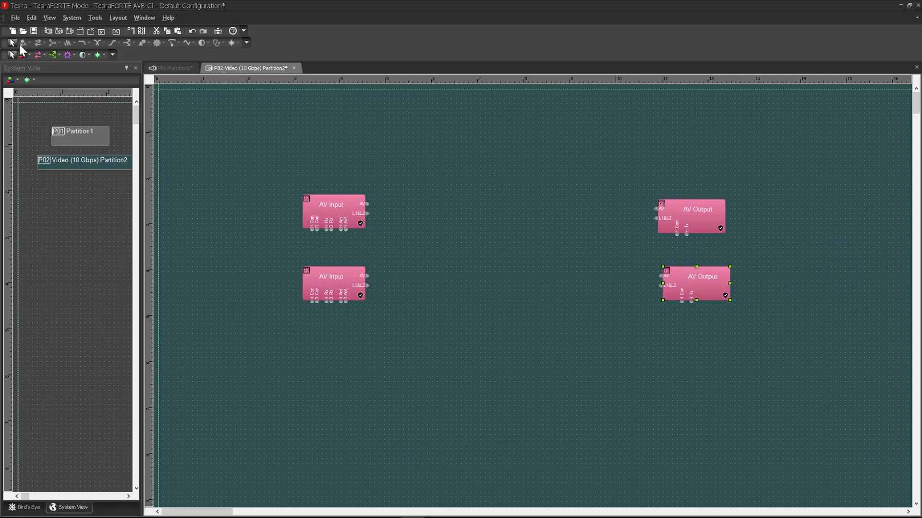
mouse_move(74, 87)
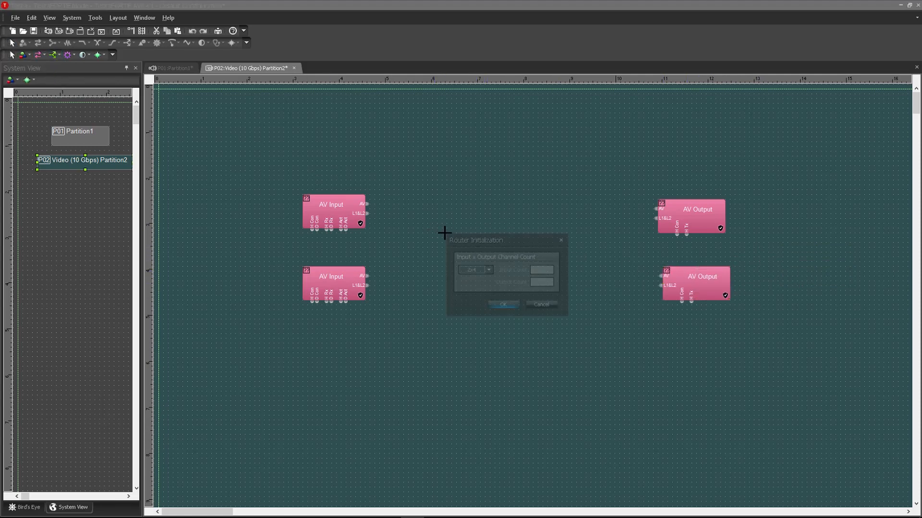
Place a custom 2-input, 2-output AVRouter and wire the first AV Input into it.
click(488, 269)
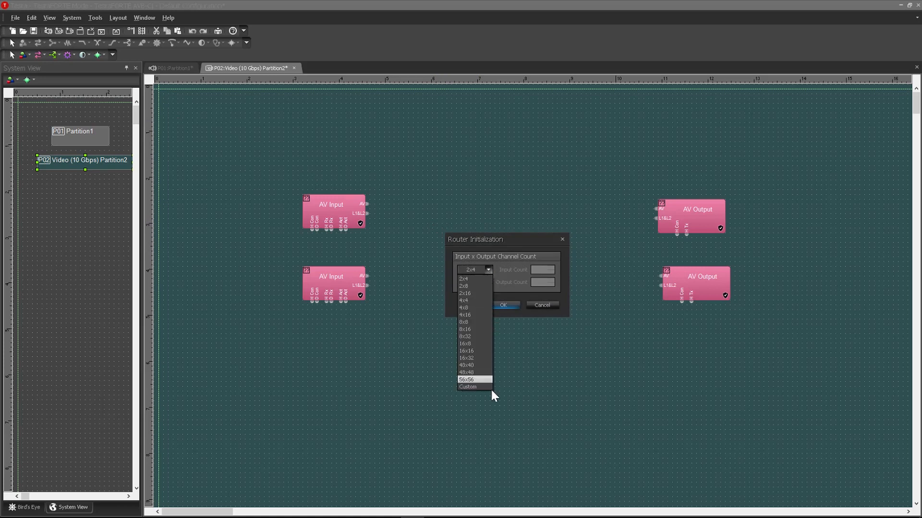
click(468, 387)
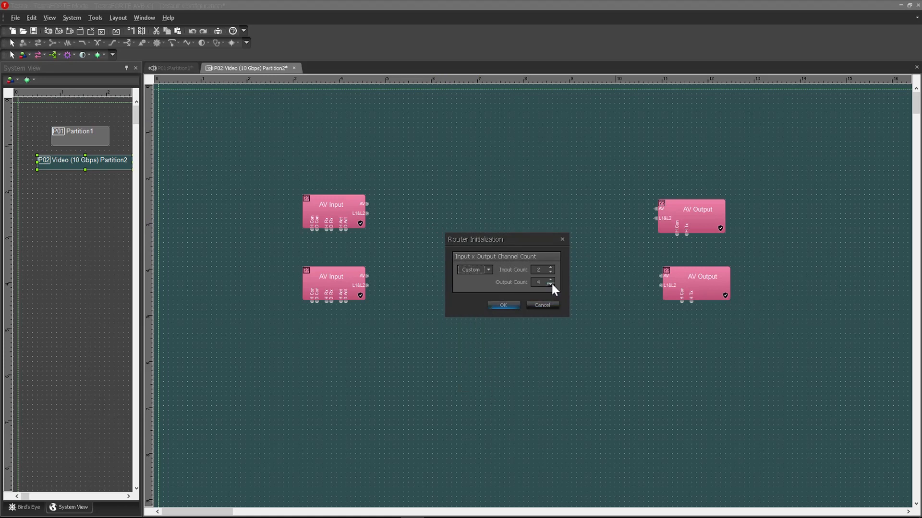
click(503, 305)
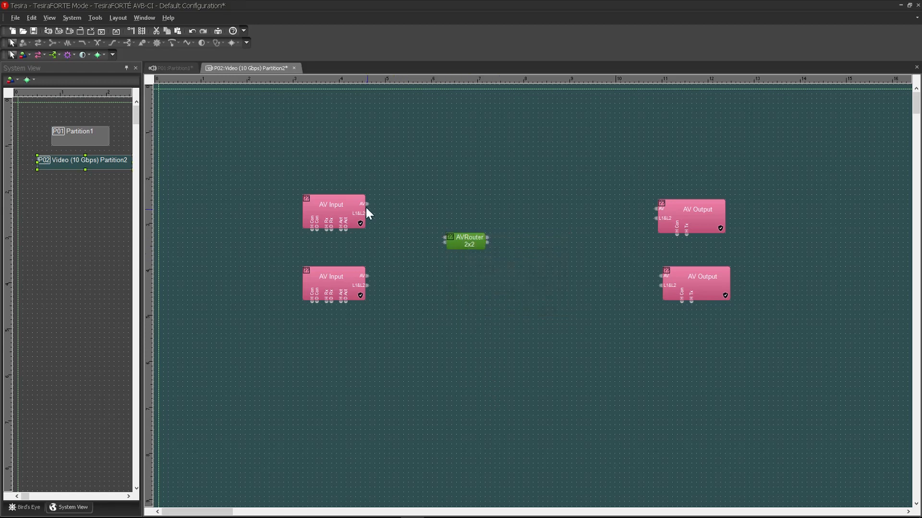
drag(367, 203, 448, 240)
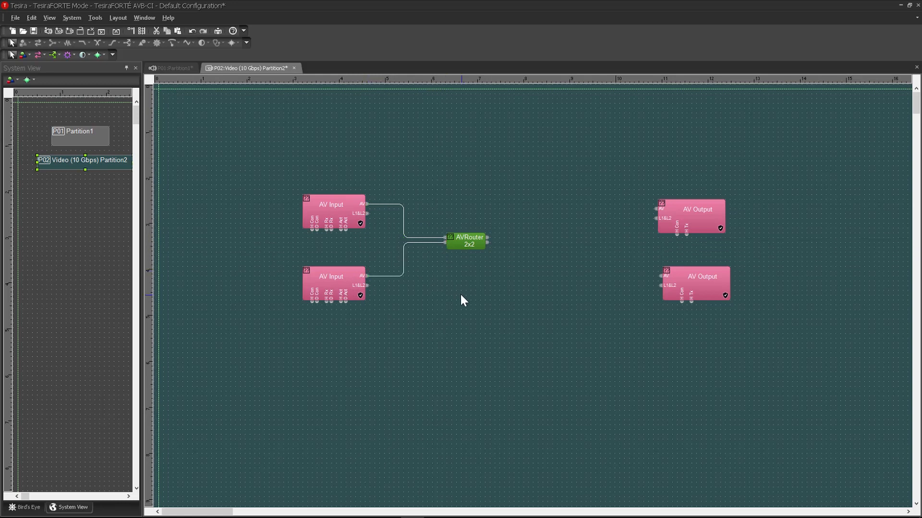
mouse_move(92, 56)
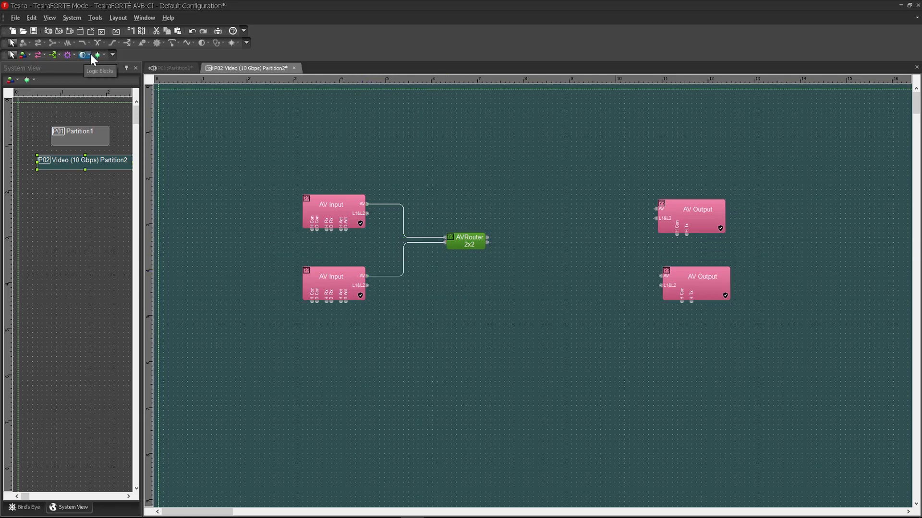
Add a single-stream Audio/Video Tx partition connector and position it below the lower input.
click(92, 56)
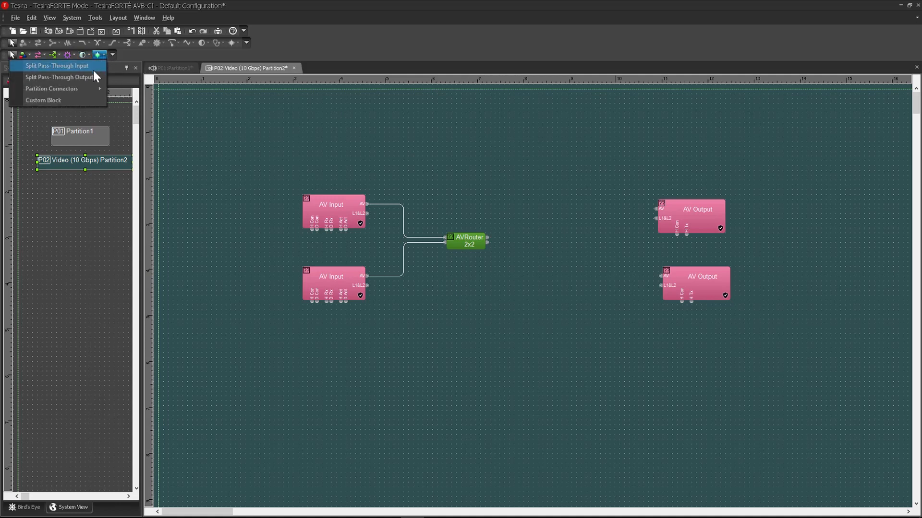
mouse_move(52, 89)
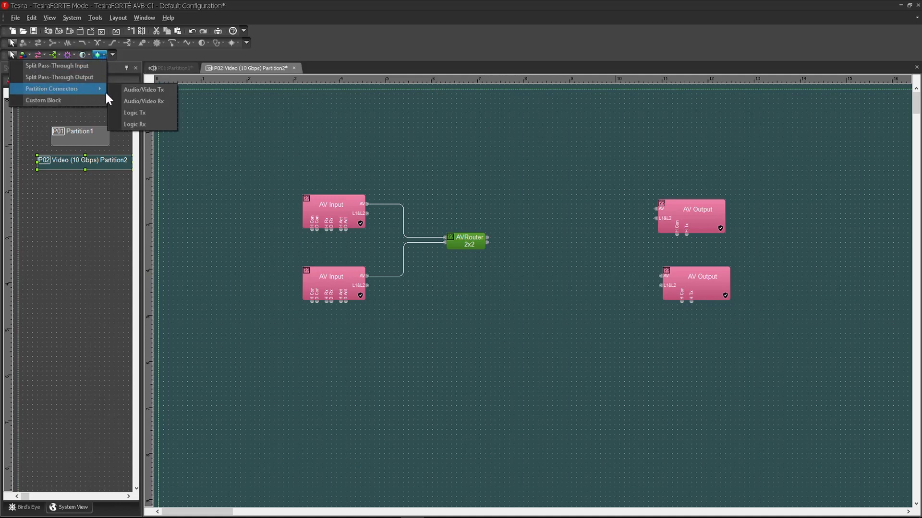
mouse_move(152, 92)
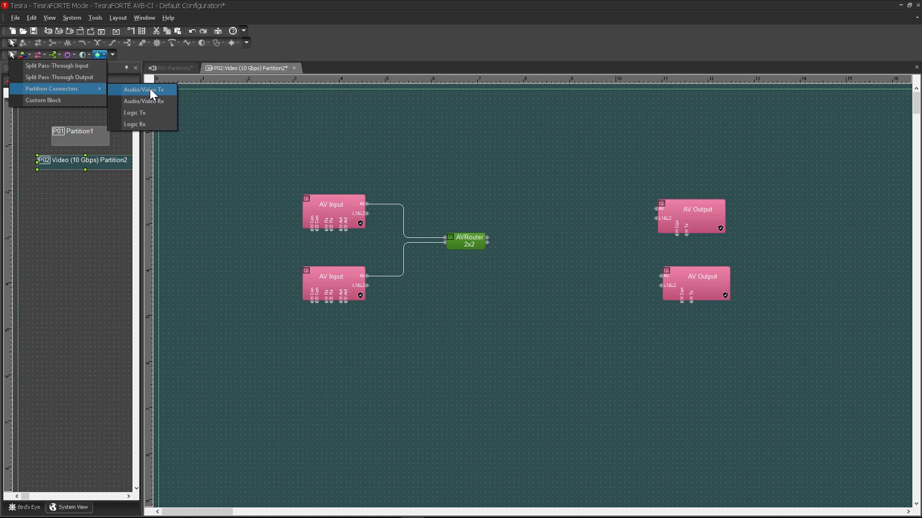
click(148, 90)
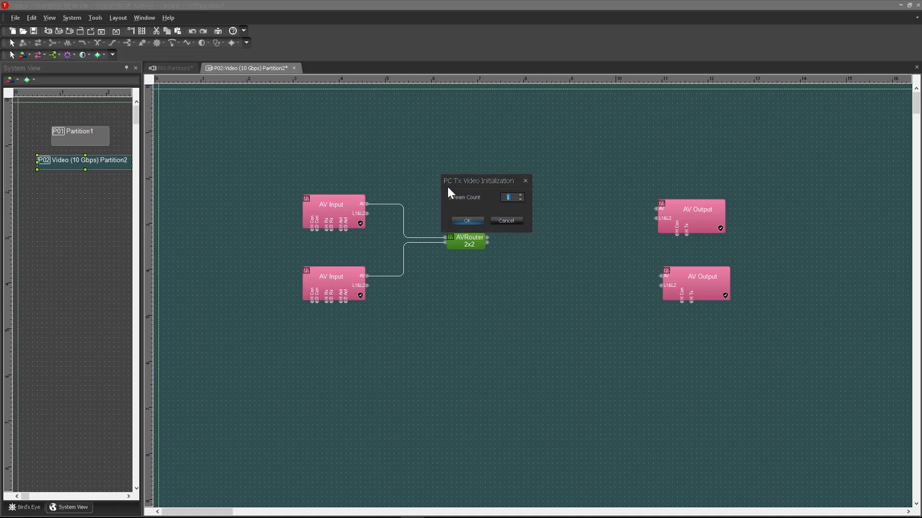
click(467, 220)
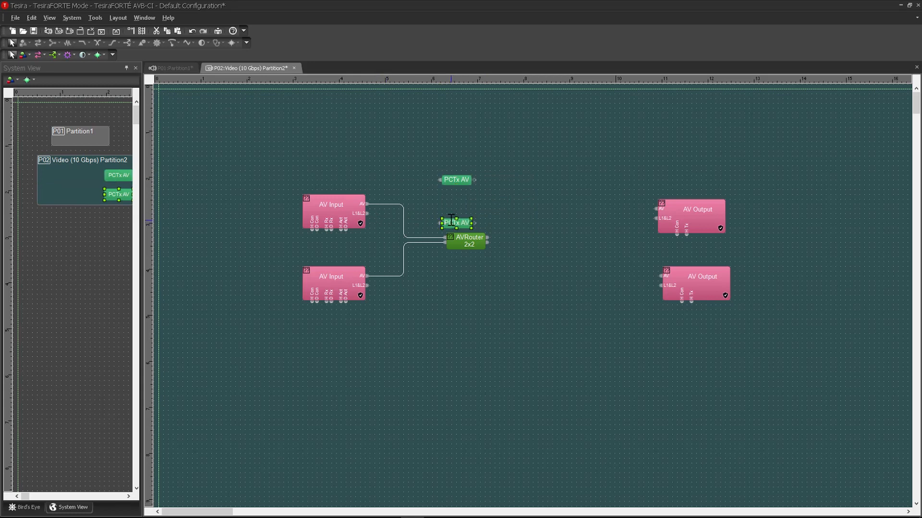
drag(457, 221, 437, 299)
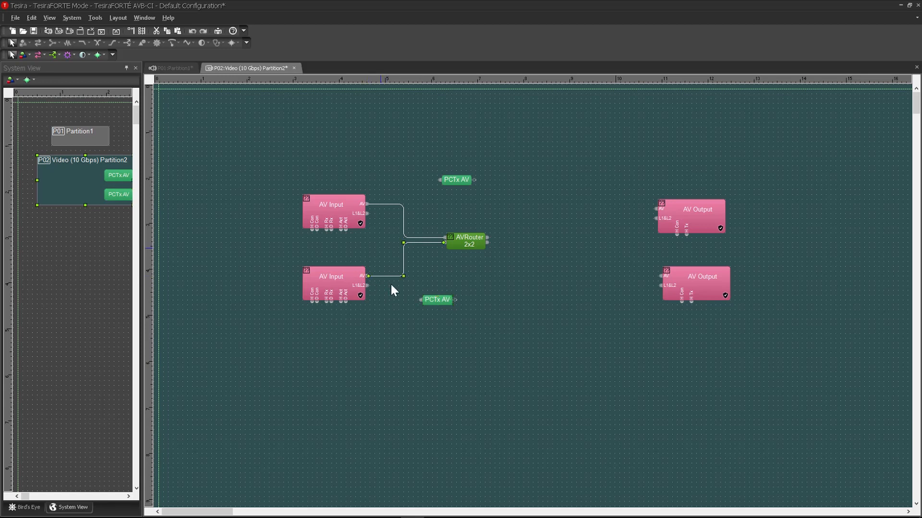
mouse_move(370, 281)
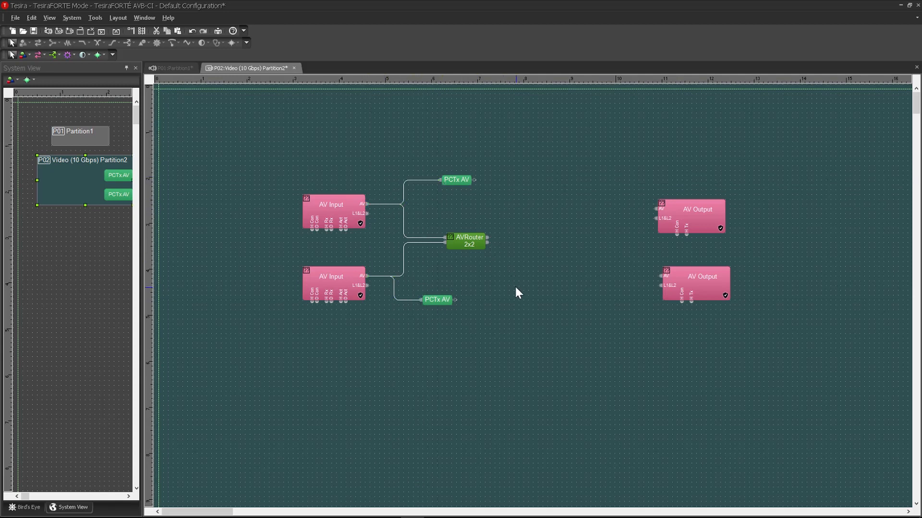
mouse_move(98, 53)
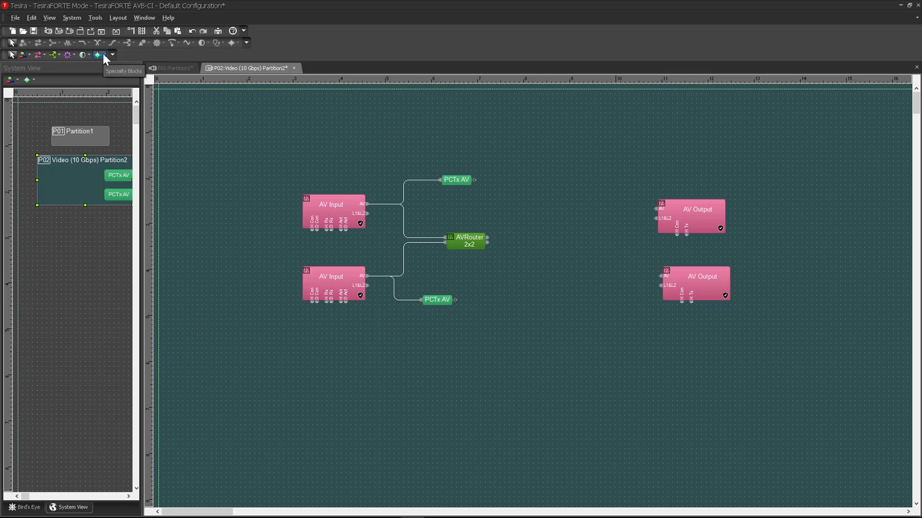
Add a single-stream Audio/Video Rx partition connector and position it lower on the canvas.
click(100, 44)
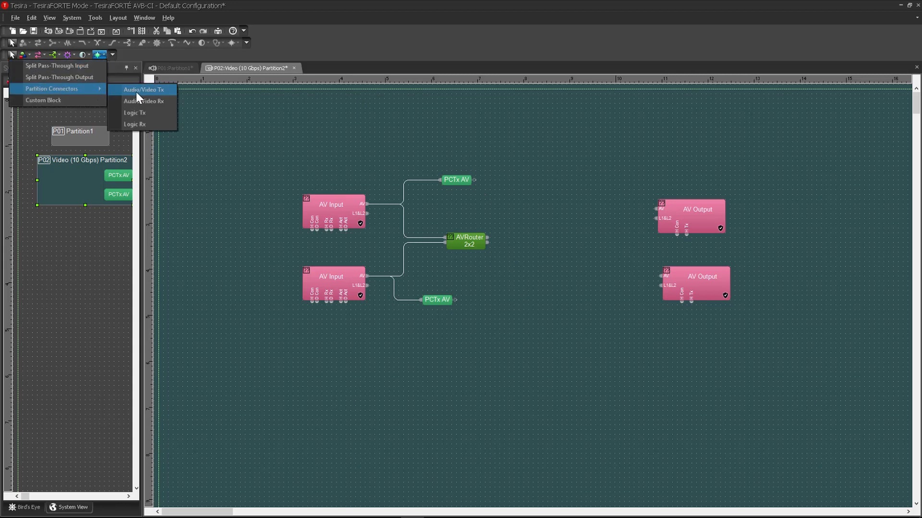
click(146, 89)
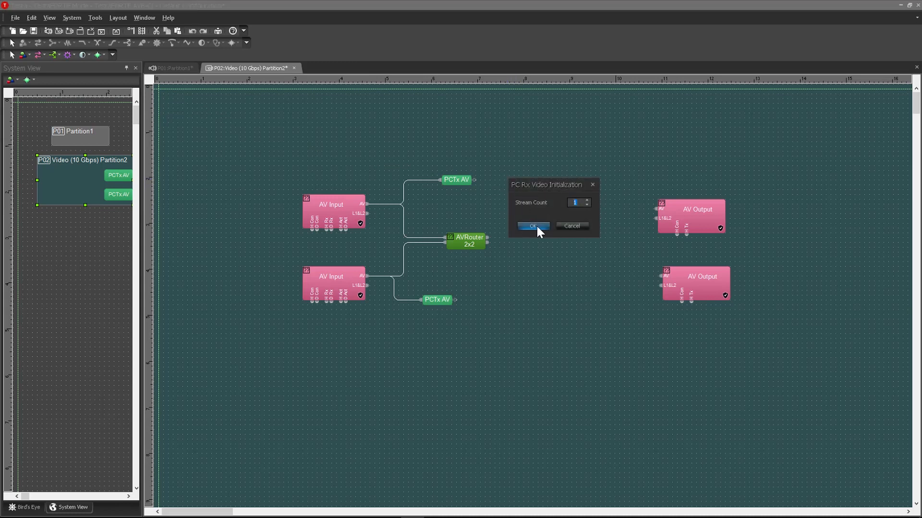
click(532, 226)
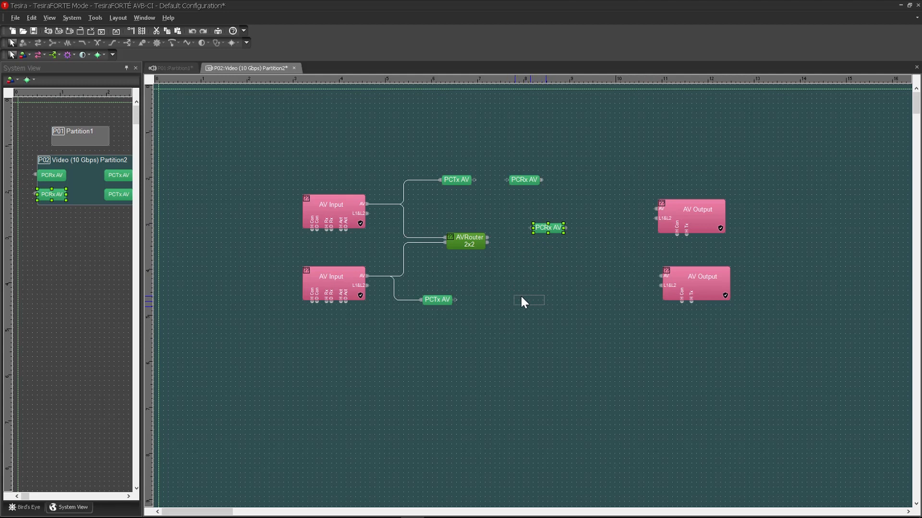
drag(547, 227, 528, 300)
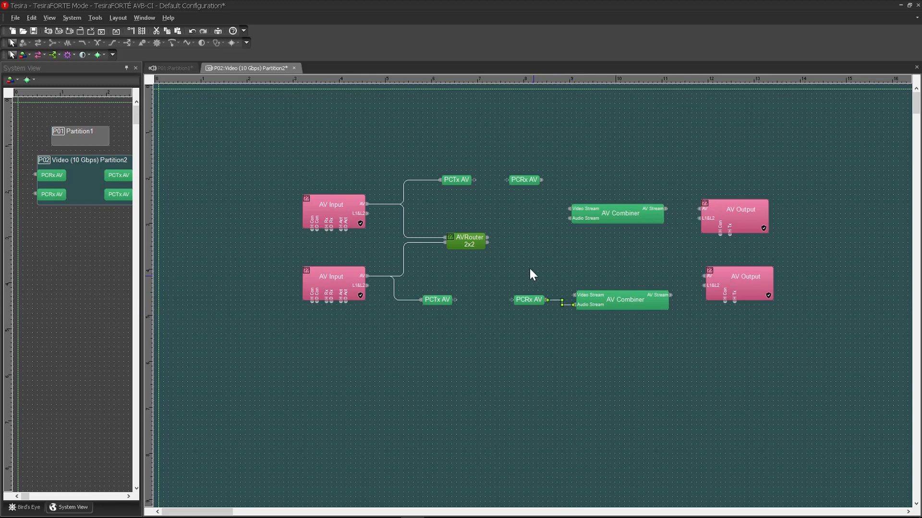
Wire a router output to the lower combiner's video and the upper PCRx AV to a combiner.
drag(485, 243, 575, 294)
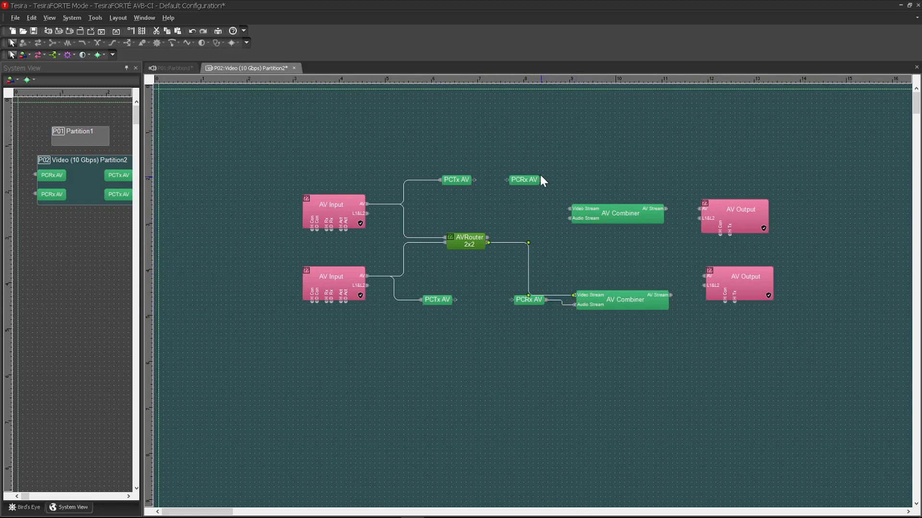
drag(540, 179, 569, 210)
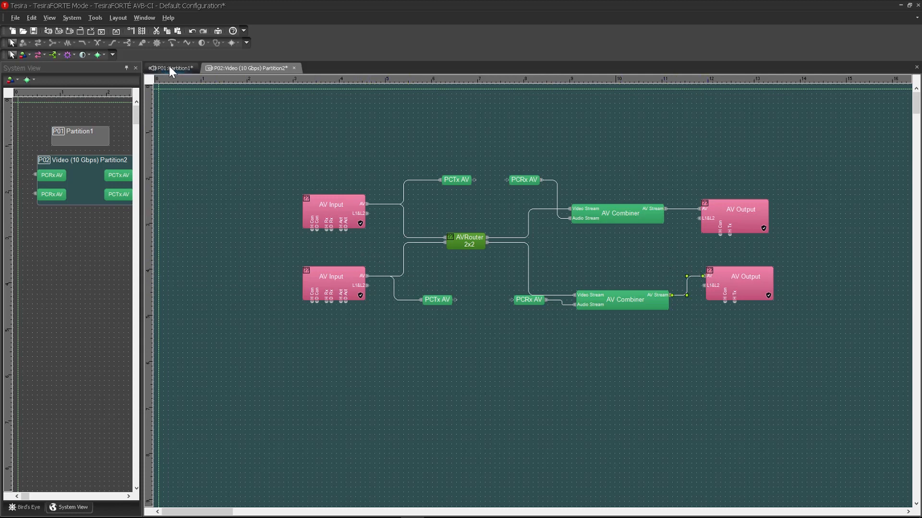
In Partition1, add a Video to Audio Rx partition connector.
click(171, 67)
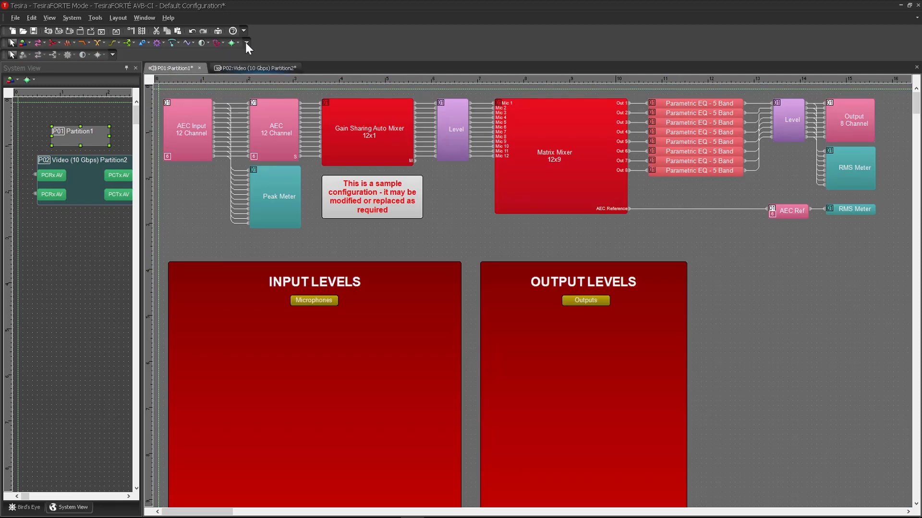
click(232, 43)
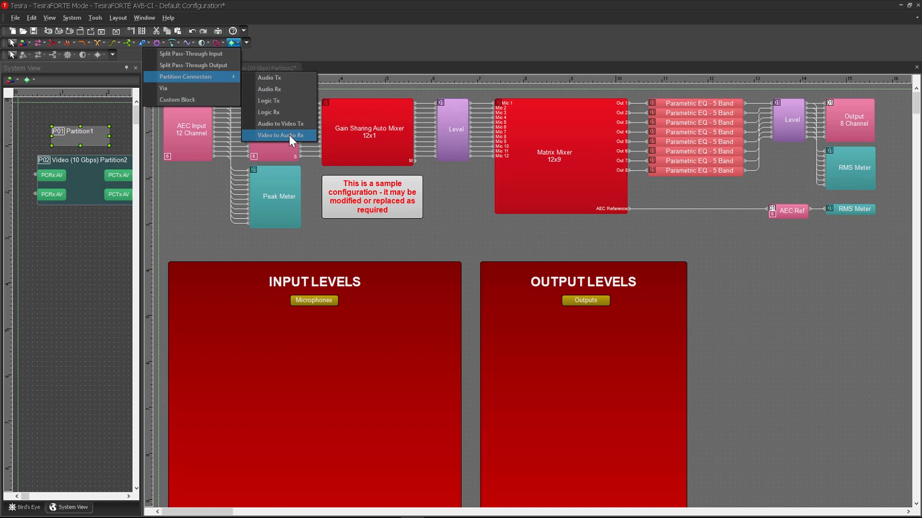
click(277, 134)
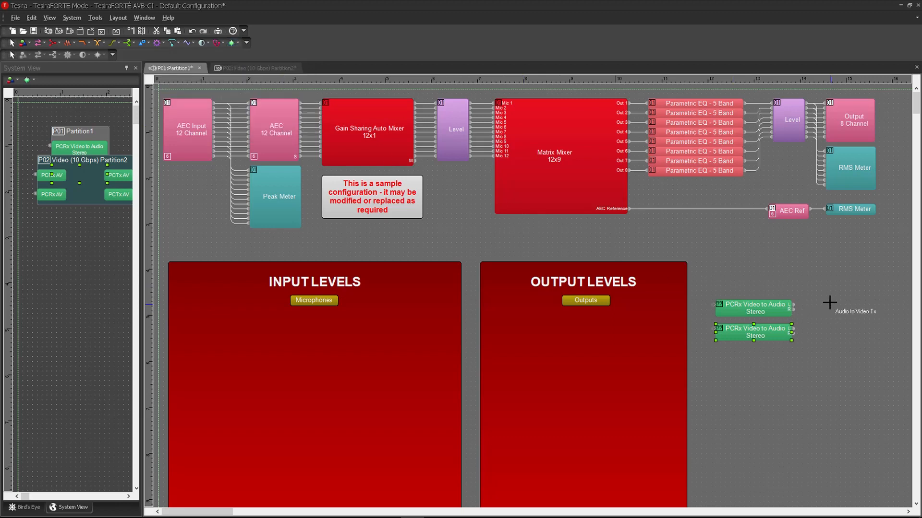
Place a stereo Audio to Video Tx connector and wire a receiver into it.
click(829, 303)
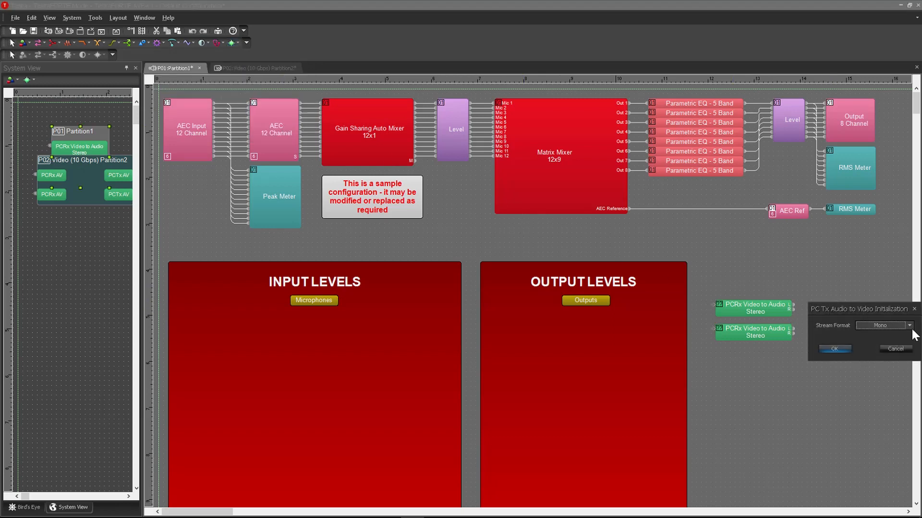
click(835, 349)
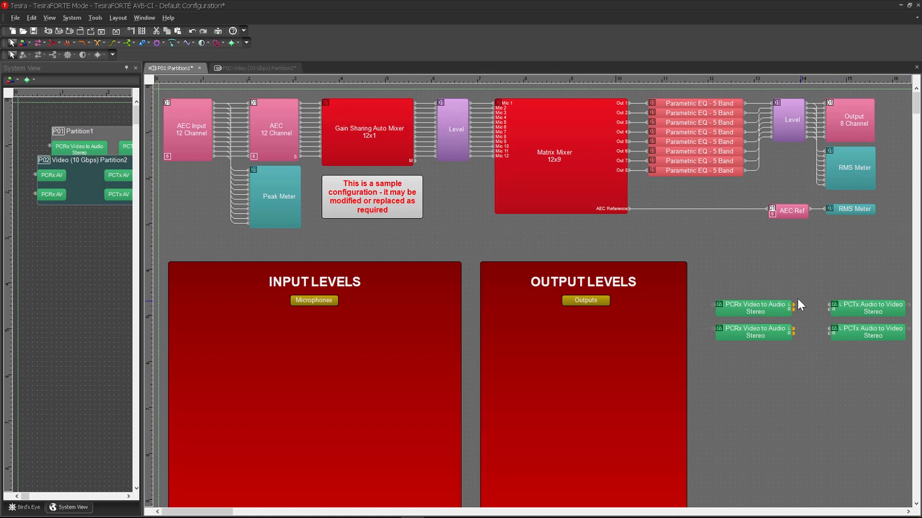
drag(792, 307, 829, 308)
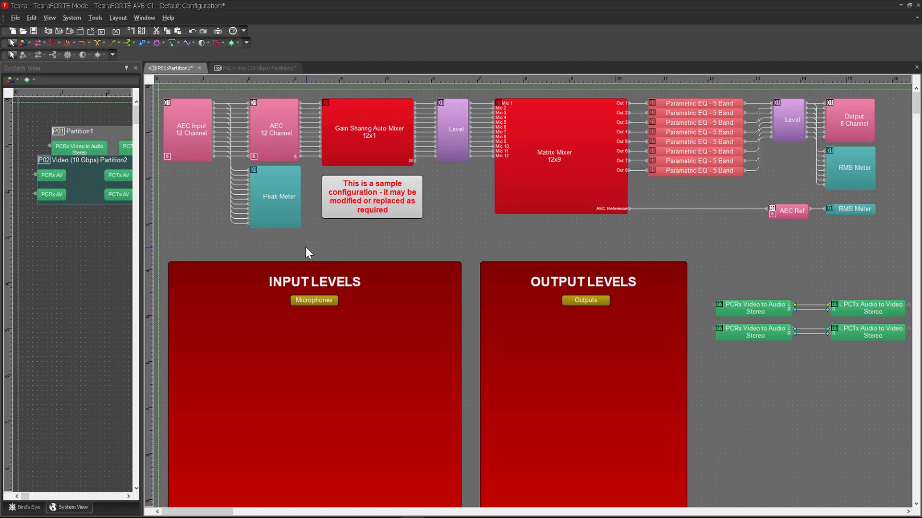
mouse_move(146, 245)
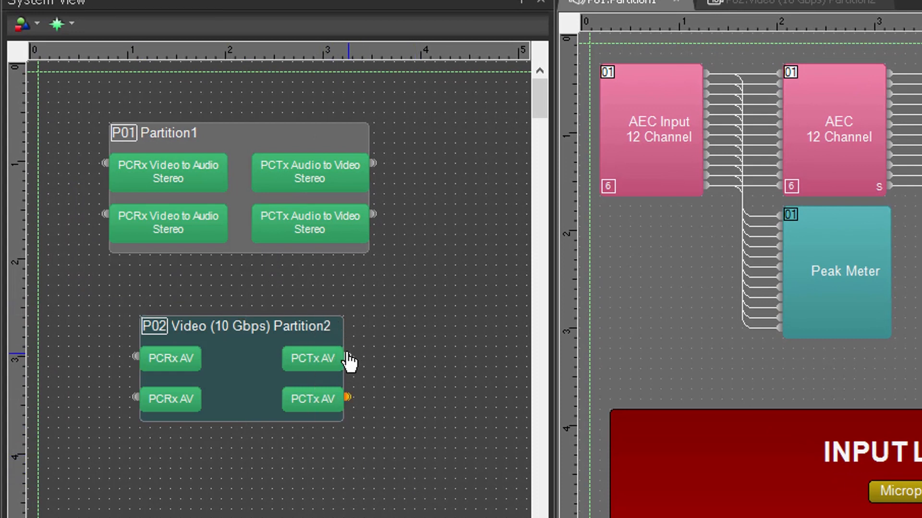
Link a Partition2 connector to Partition1's connectors in System View and return to Partition2.
drag(347, 400, 103, 164)
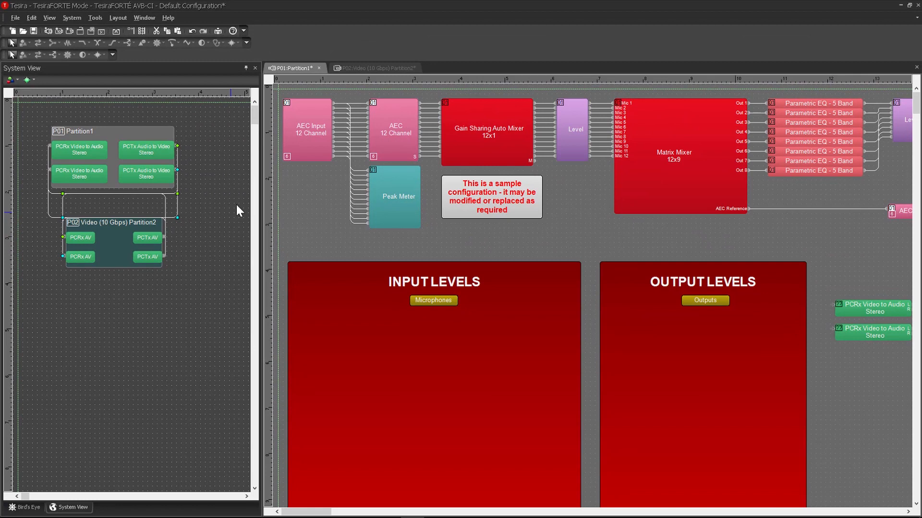
click(371, 67)
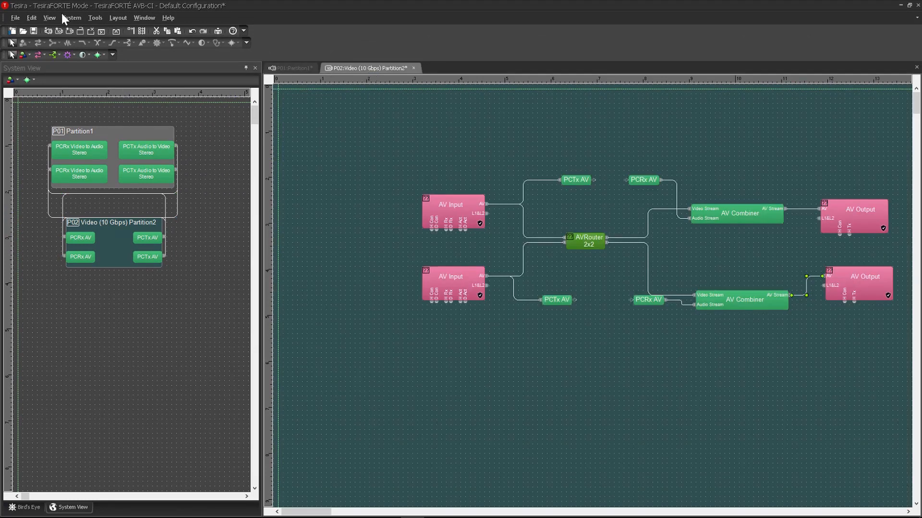
Compile the design via System > Compilation and accept the completed compilation.
click(72, 18)
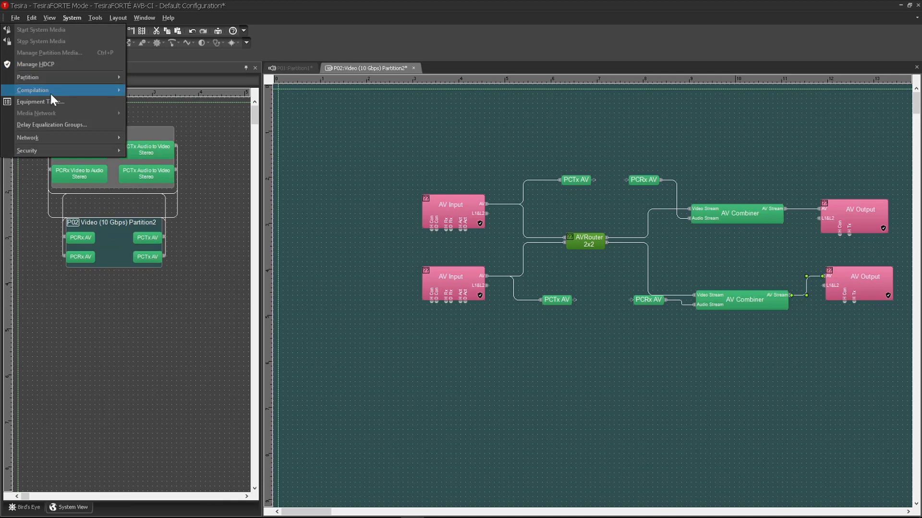
click(32, 90)
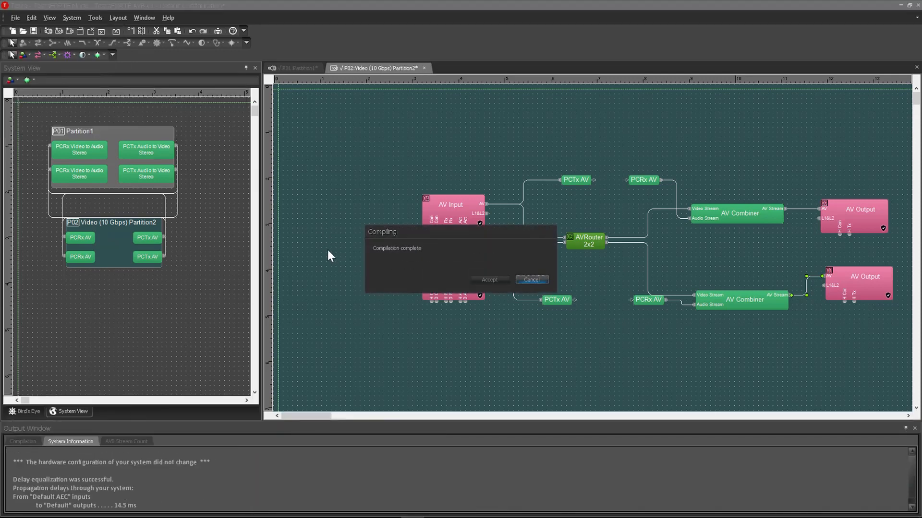
click(489, 281)
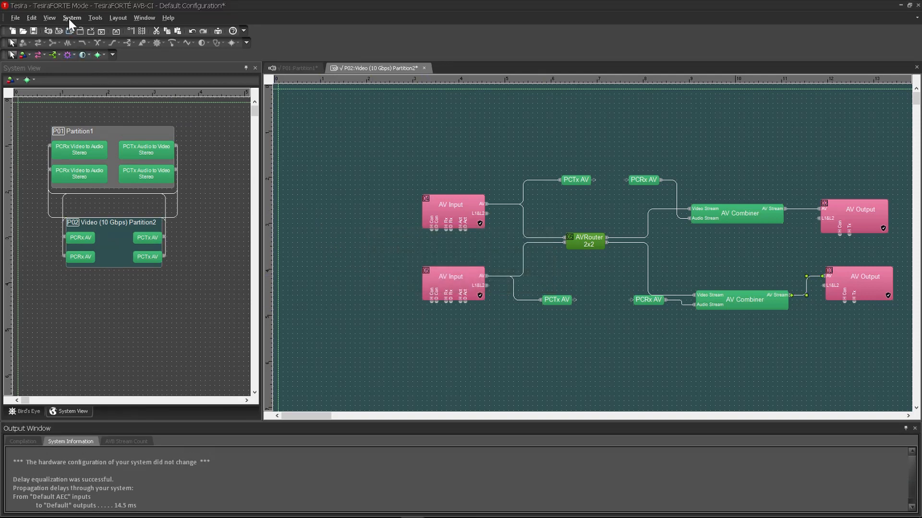
click(71, 17)
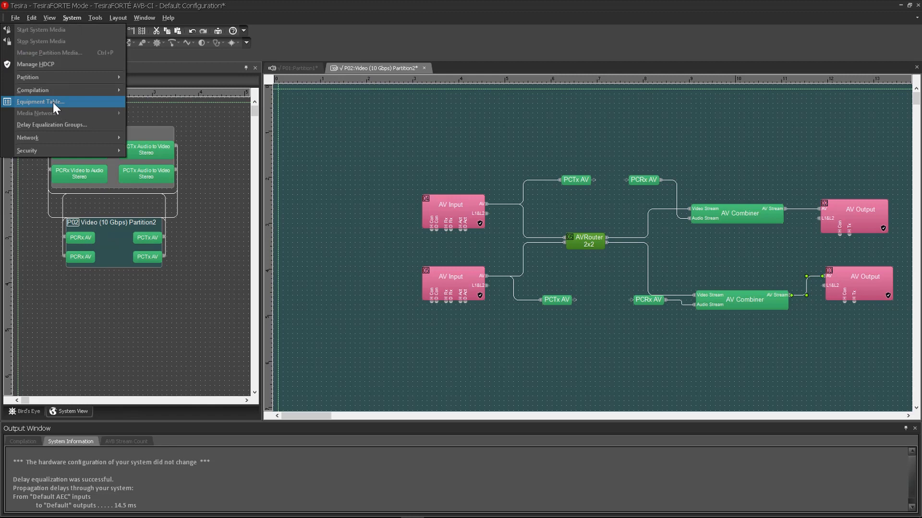
Assign the discovered FORTÉ and LUX video host names to units 1-4 in the equipment table.
click(43, 102)
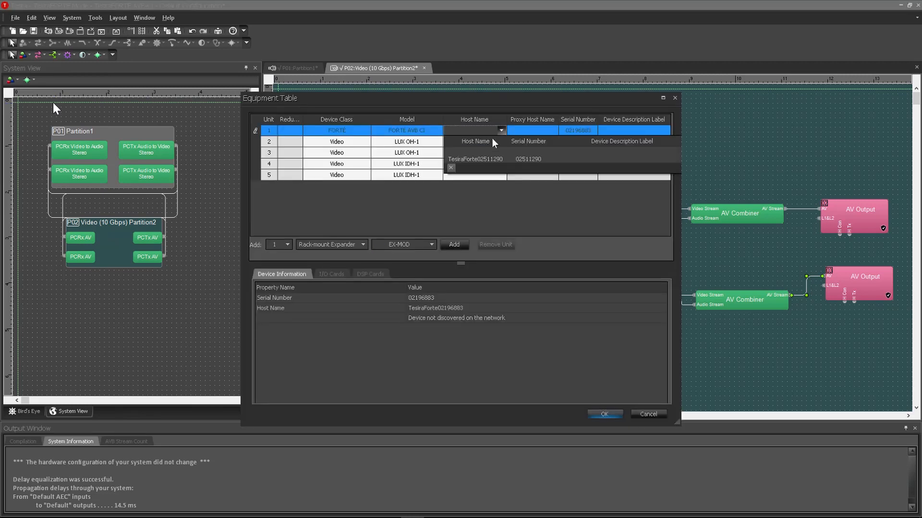
click(501, 141)
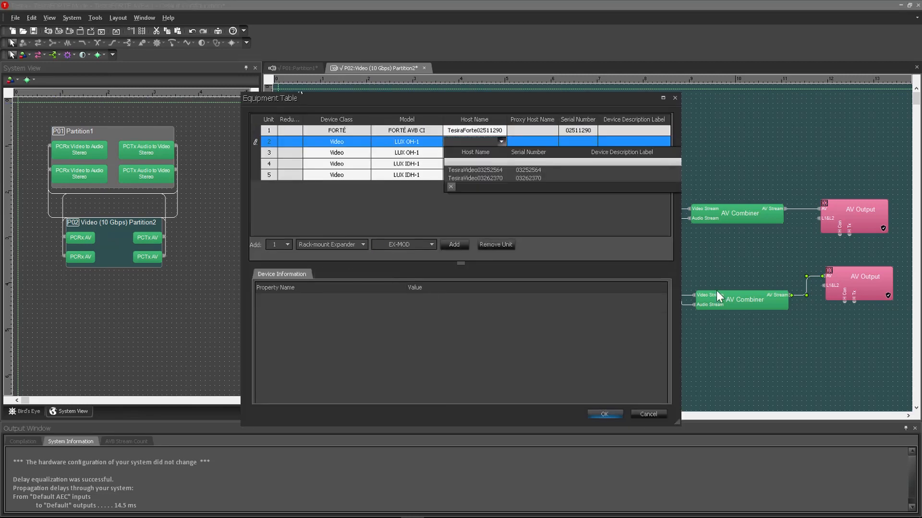
click(476, 170)
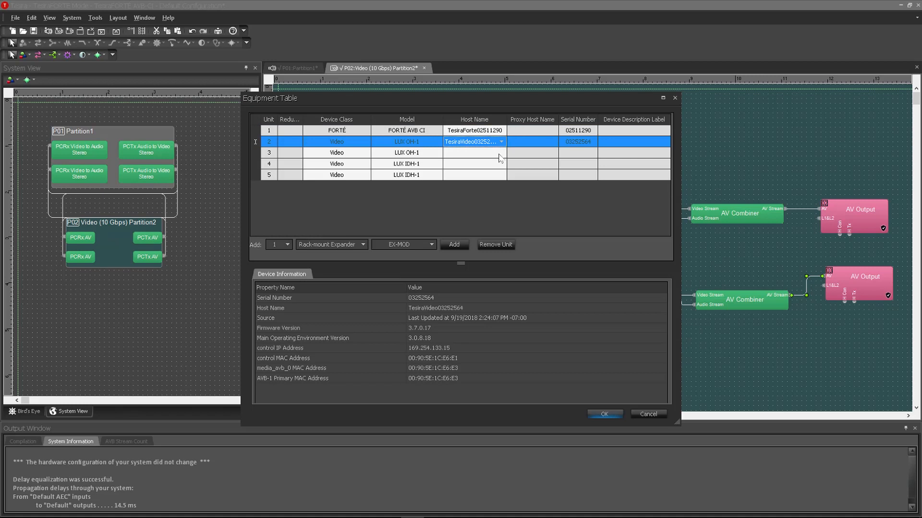
click(500, 163)
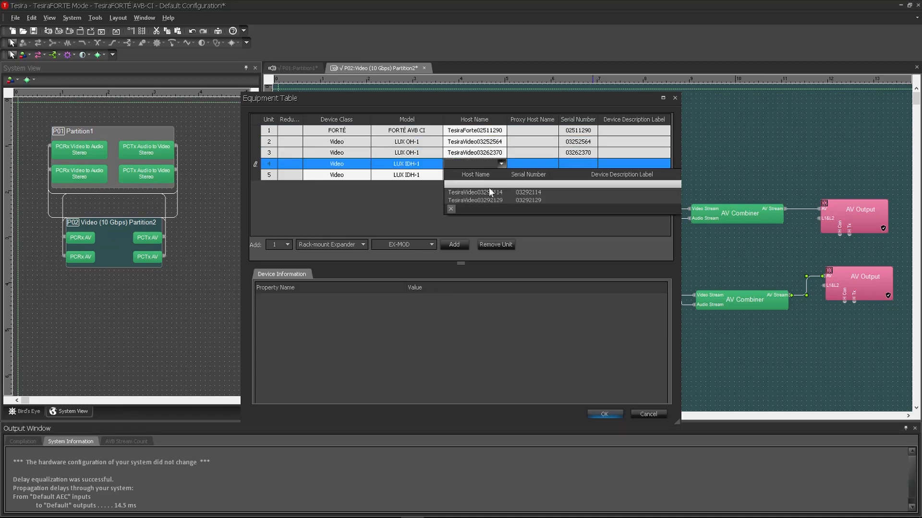
click(474, 192)
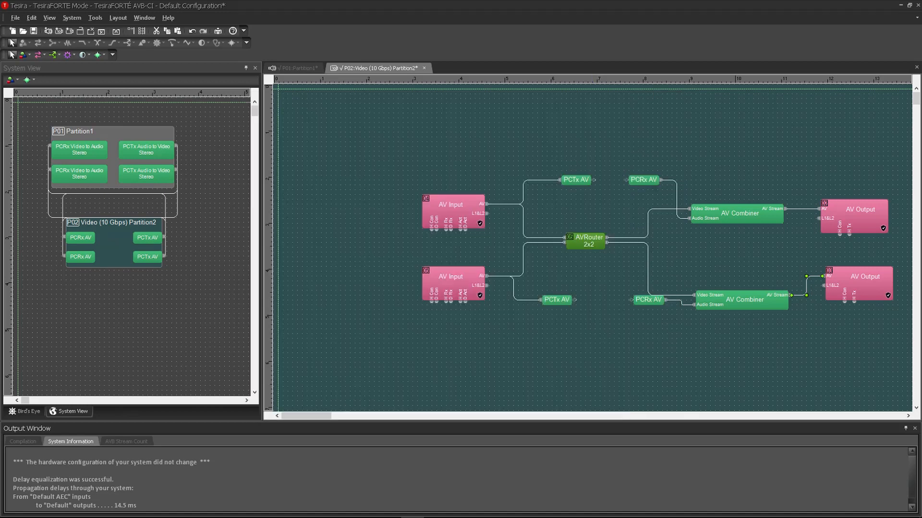
click(72, 18)
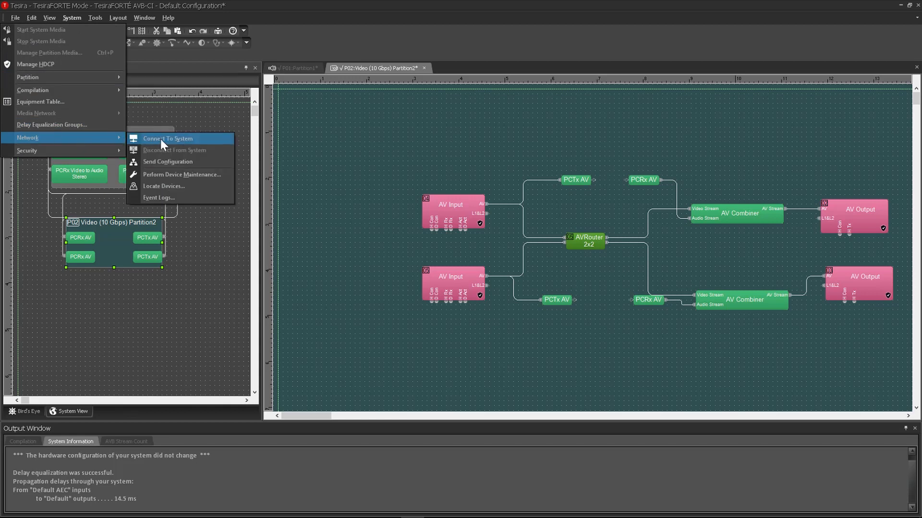
Connect to the system and send the configuration to the devices, confirming the upload.
click(167, 138)
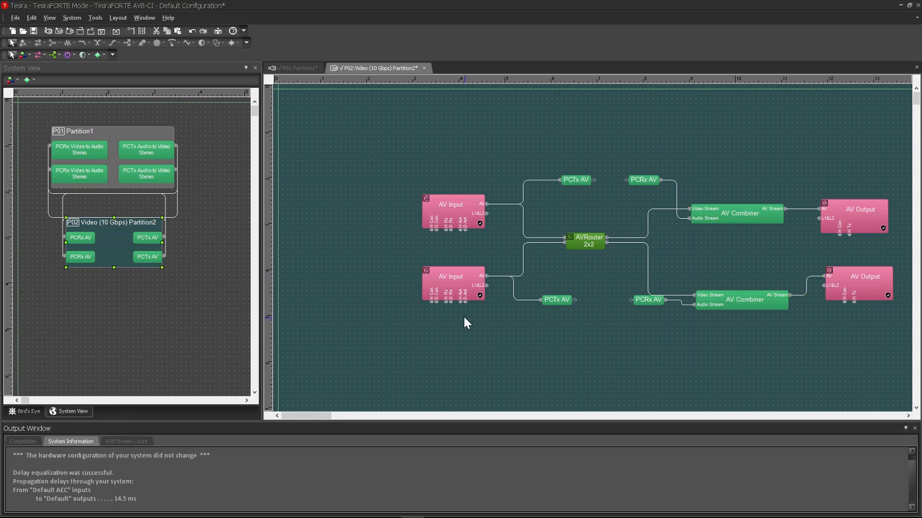
click(72, 17)
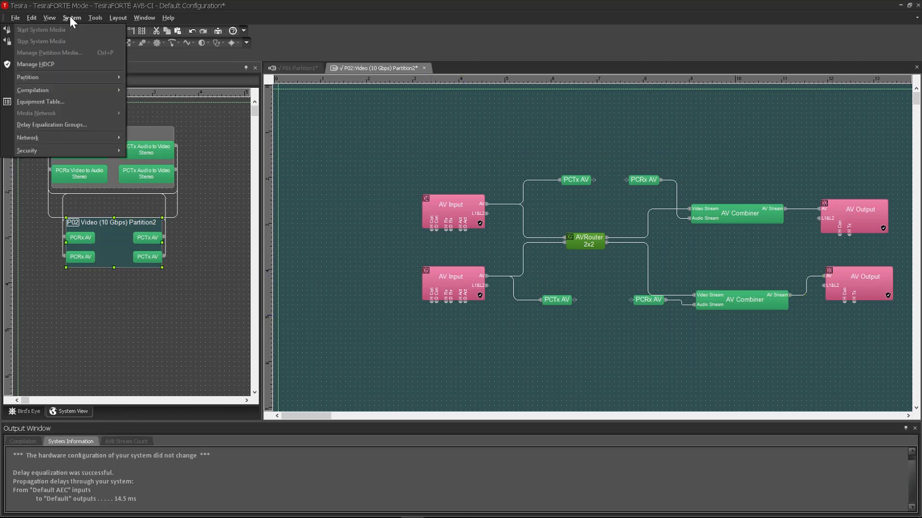
mouse_move(26, 138)
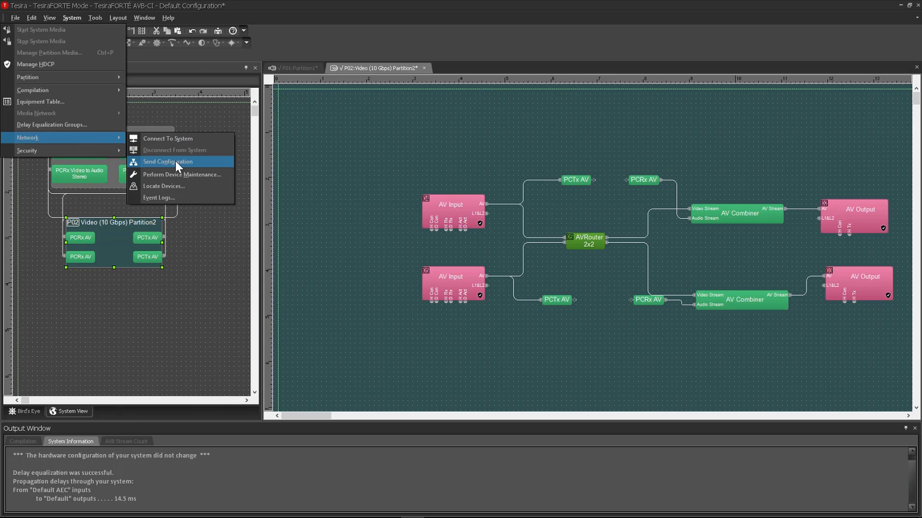
click(167, 162)
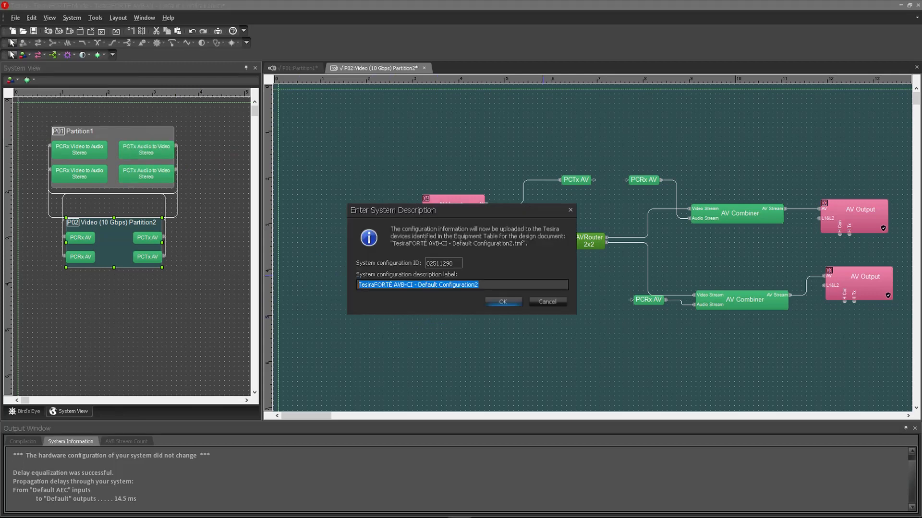
click(503, 302)
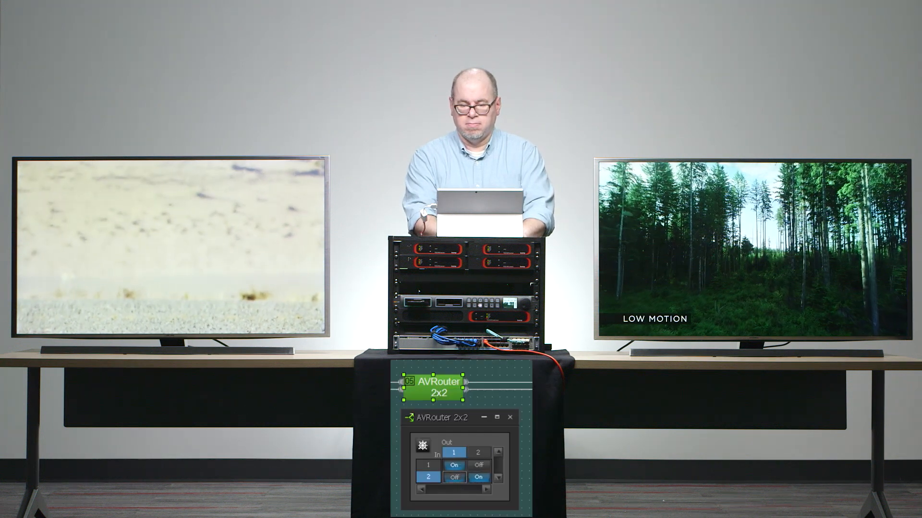
Toggle the AVRouter 2x2 crosspoints so each input routes to the opposite display.
click(478, 464)
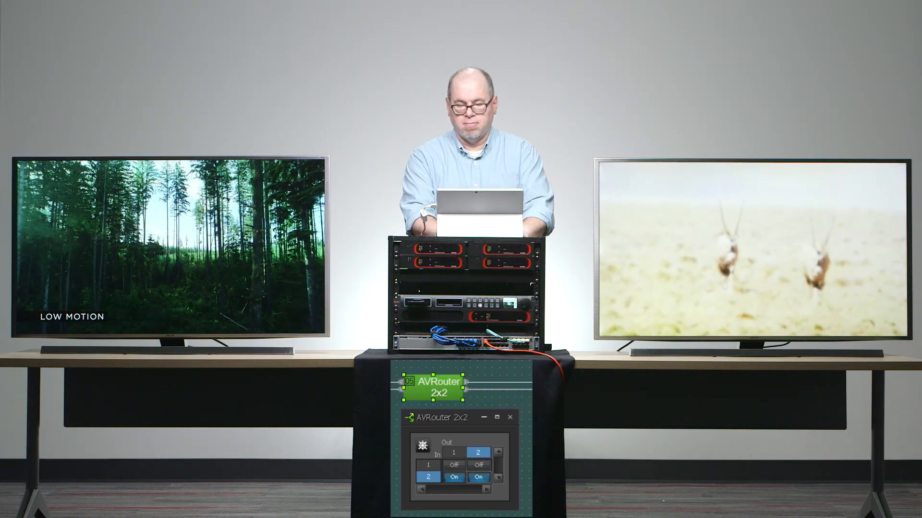